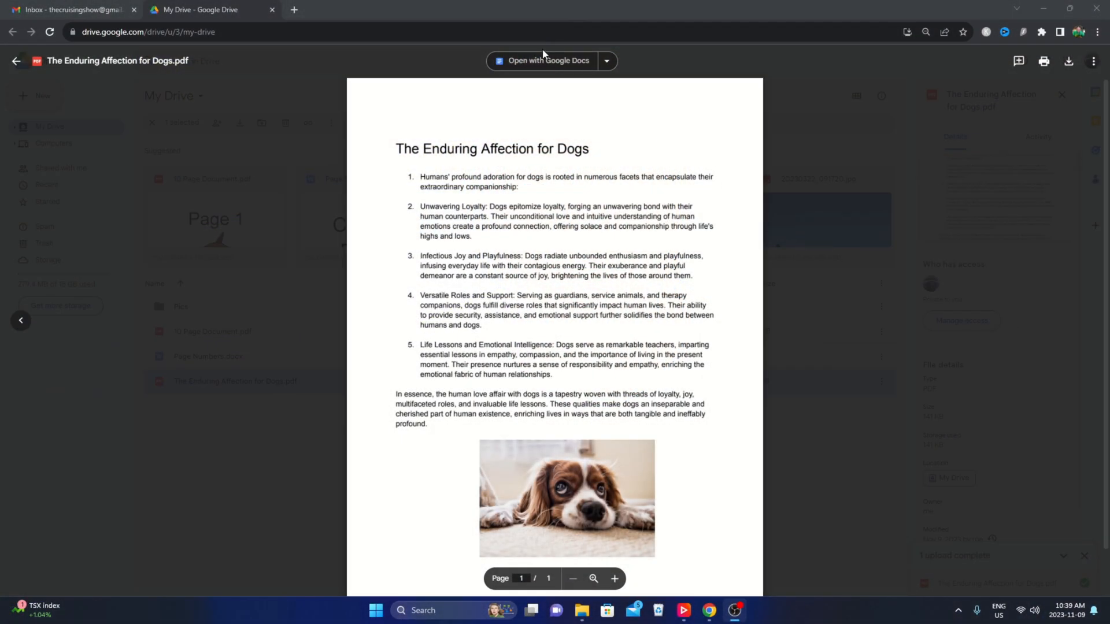
# Switch to the Gmail inbox tab, which shows an empty Primary tab.
pyautogui.click(548, 60)
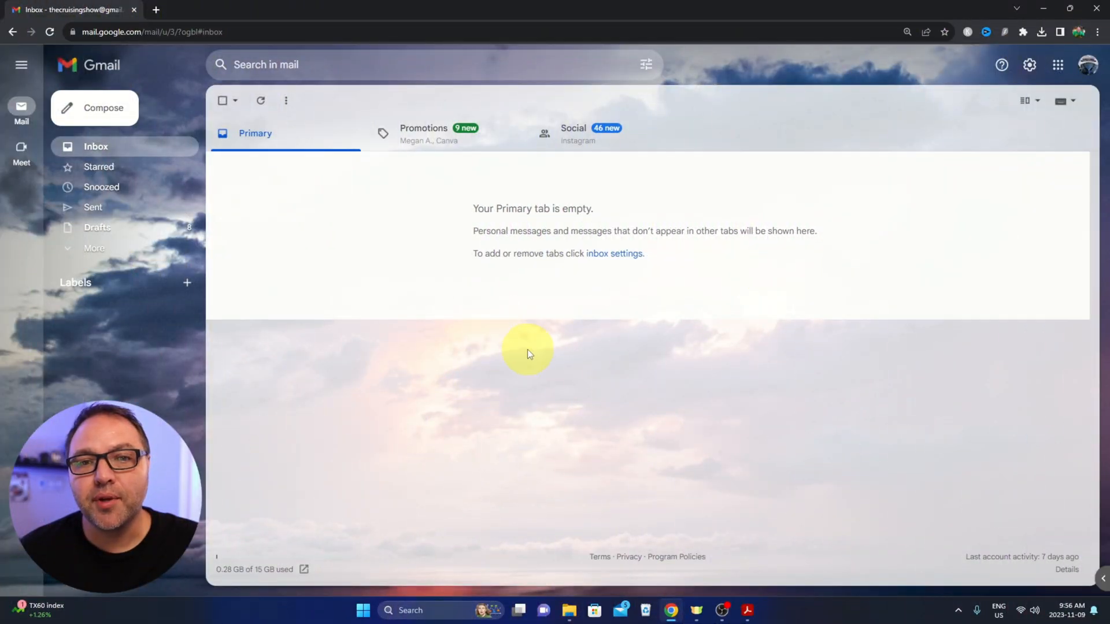
pyautogui.moveTo(659, 353)
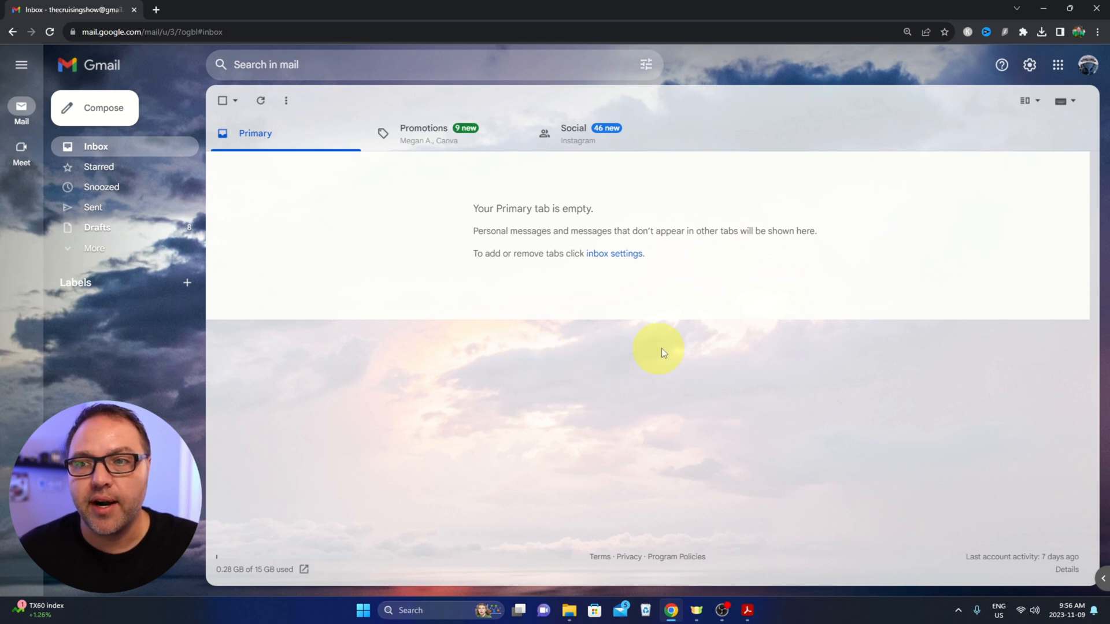
pyautogui.moveTo(671, 343)
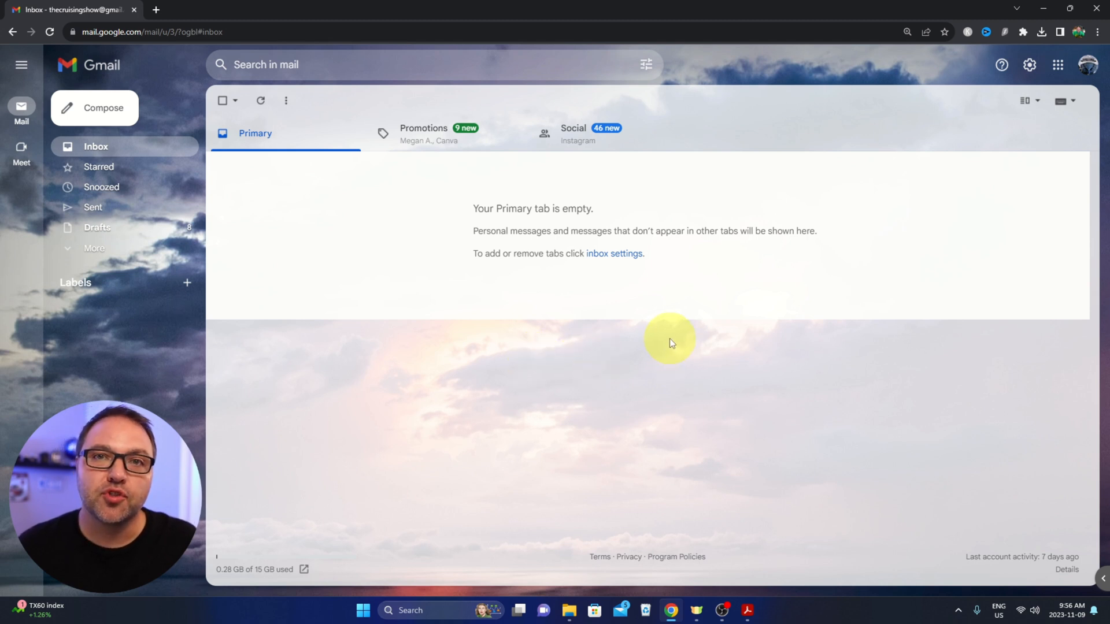
pyautogui.moveTo(630, 359)
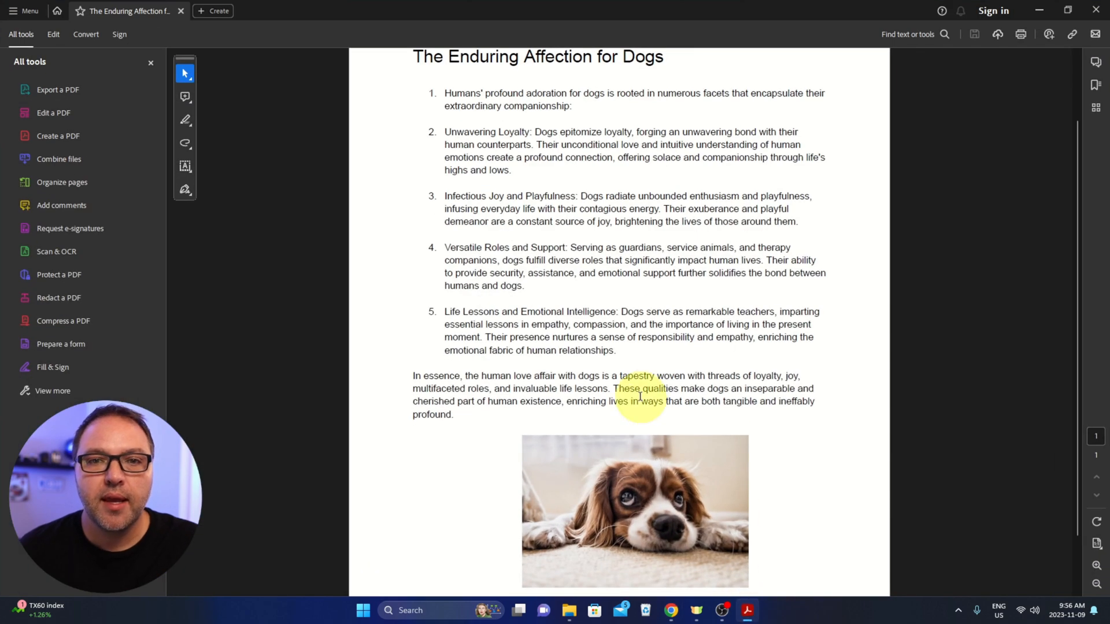
pyautogui.moveTo(687, 92)
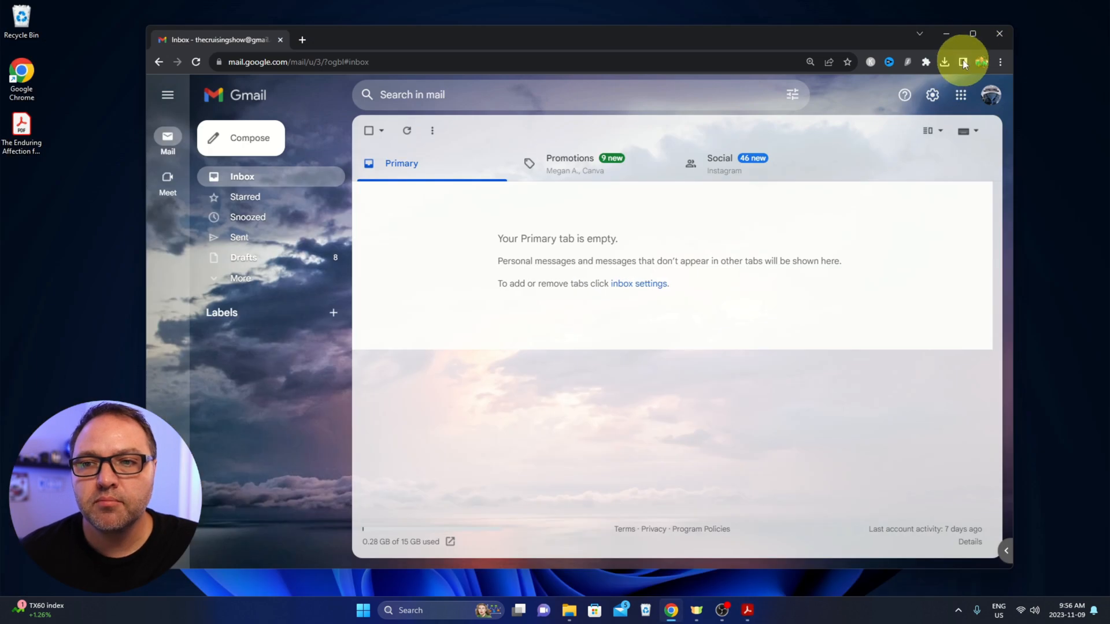
# Launch Google Drive from the Google apps grid in Gmail.
pyautogui.click(972, 34)
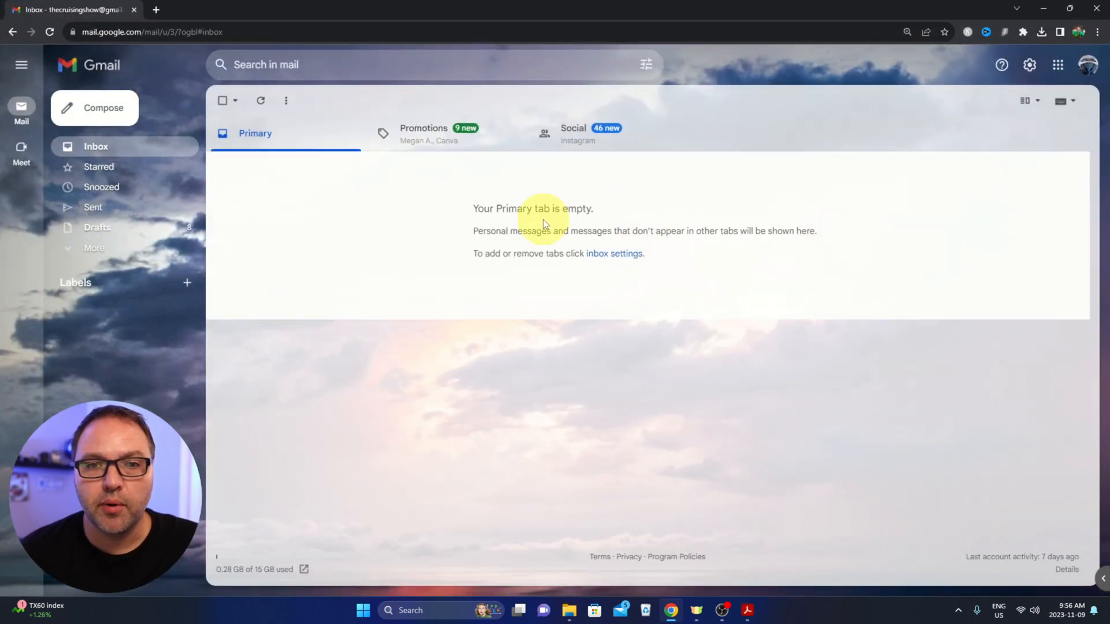
pyautogui.moveTo(574, 279)
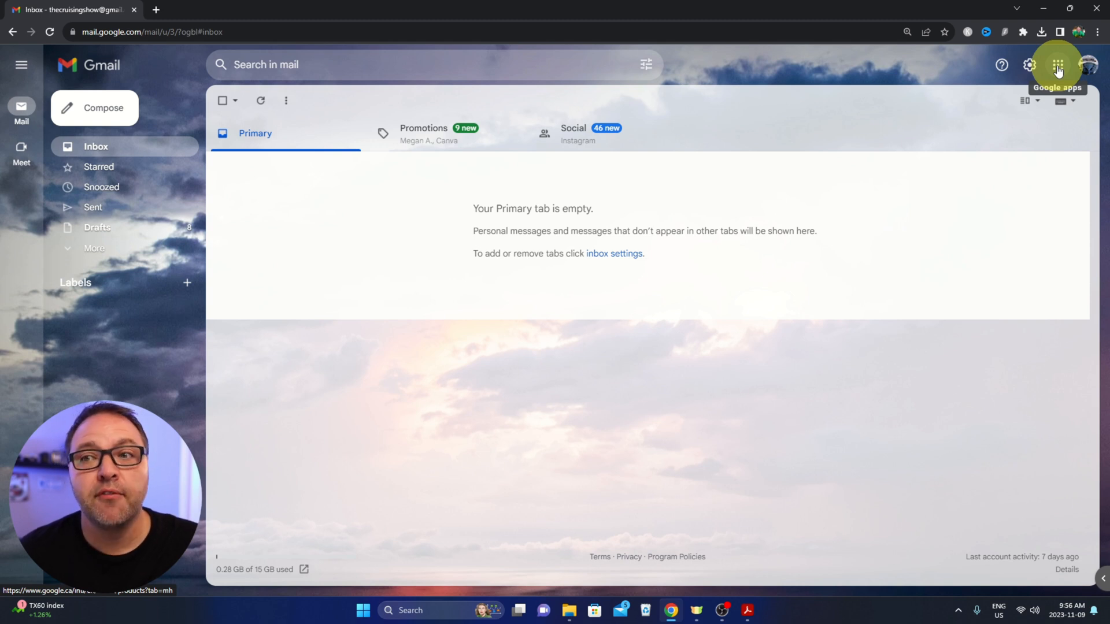
pyautogui.click(1056, 64)
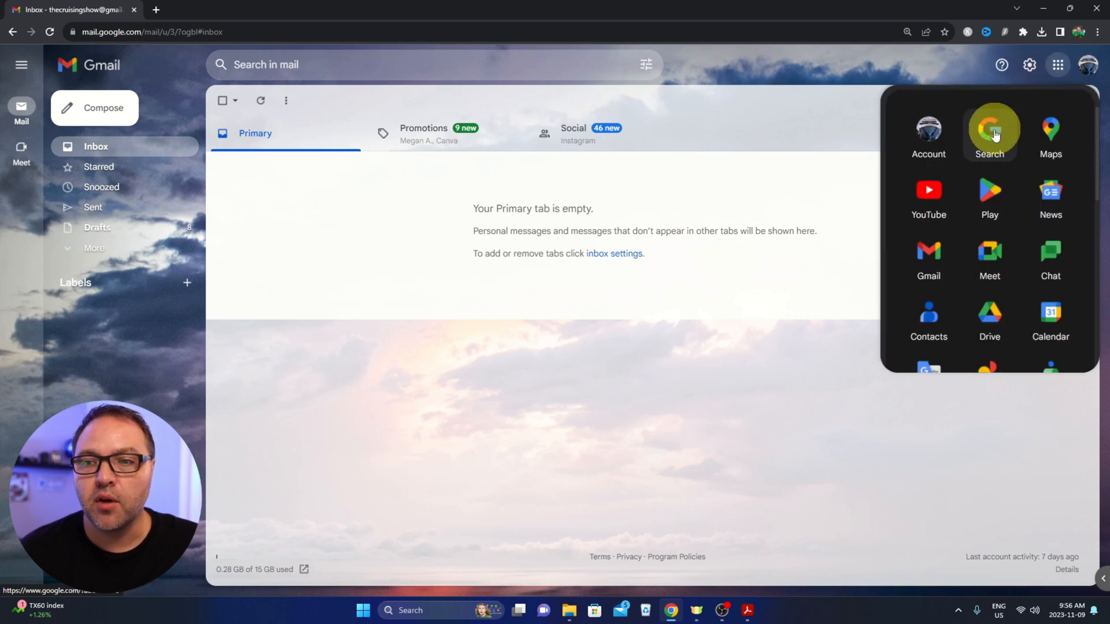
pyautogui.moveTo(989, 322)
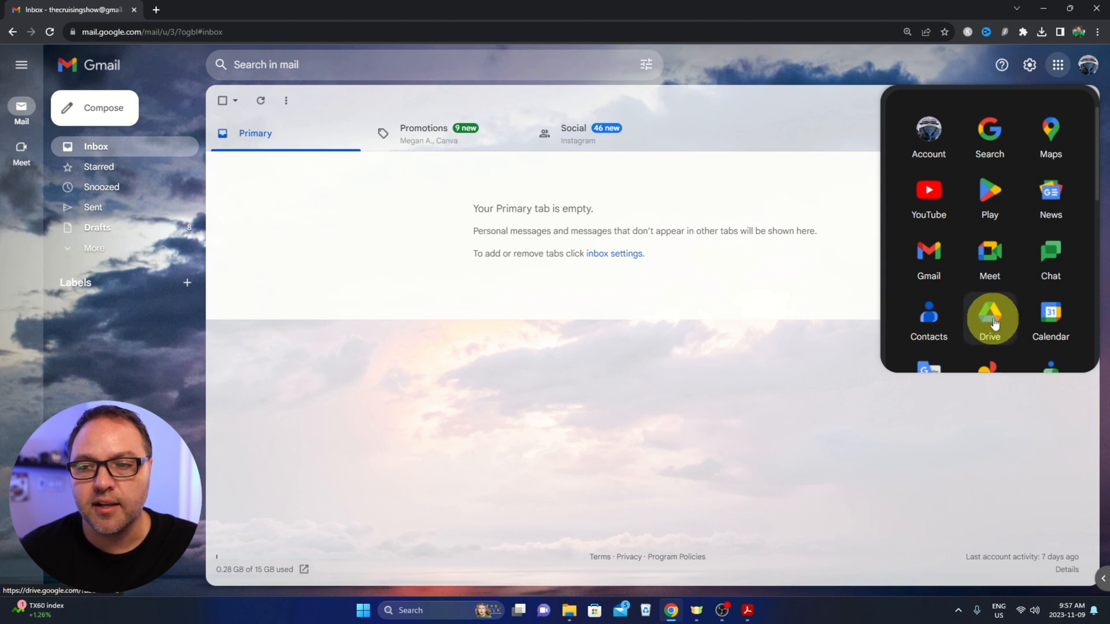
pyautogui.moveTo(990, 318)
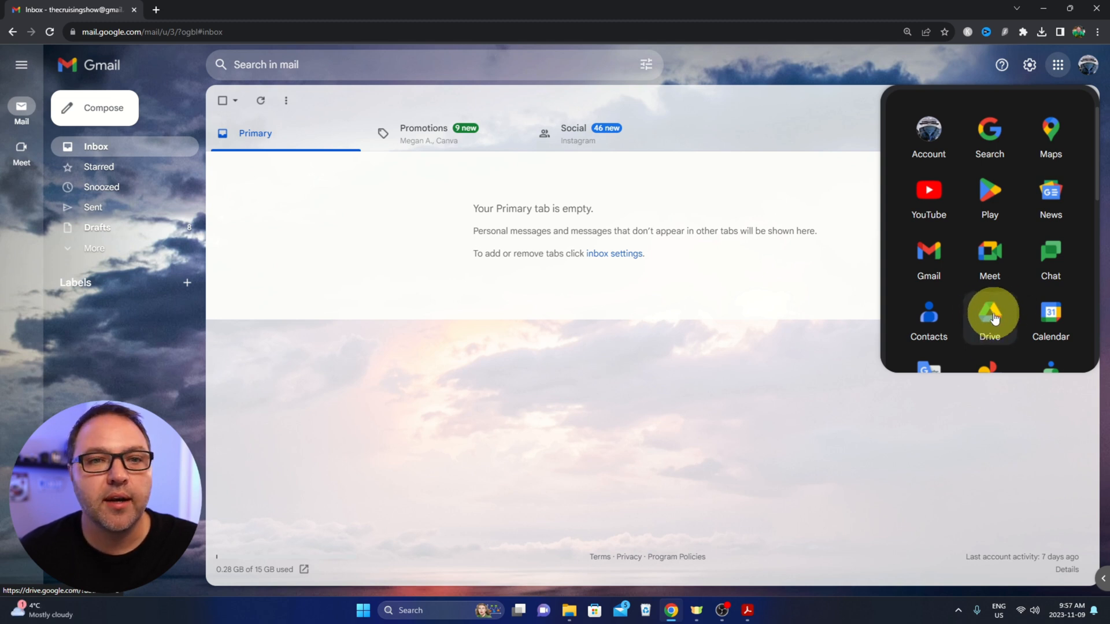
pyautogui.click(988, 317)
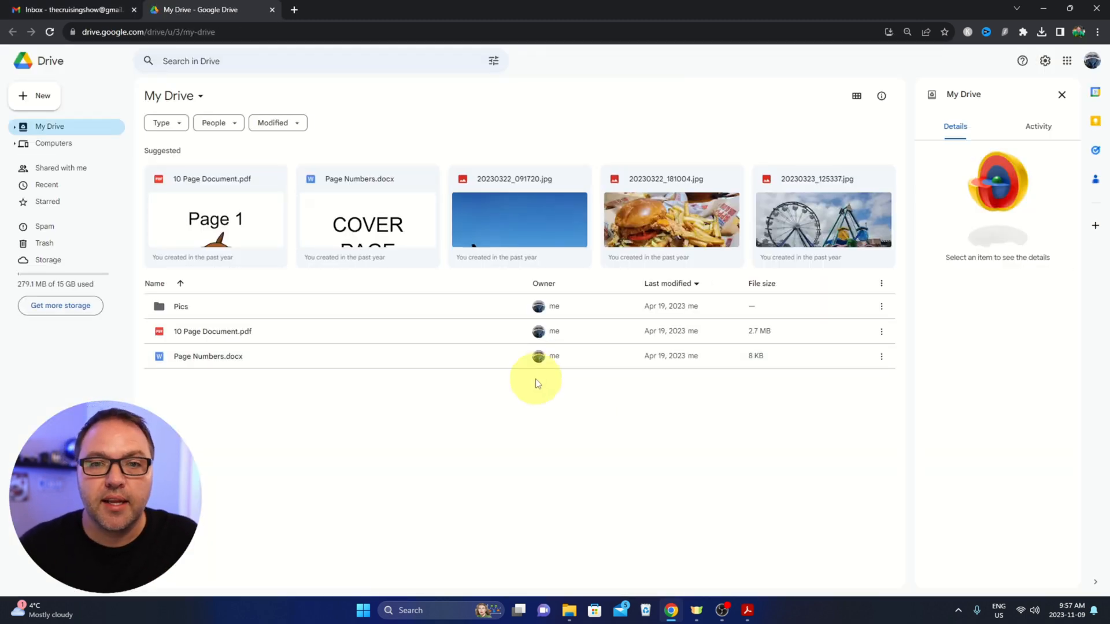
pyautogui.moveTo(489, 479)
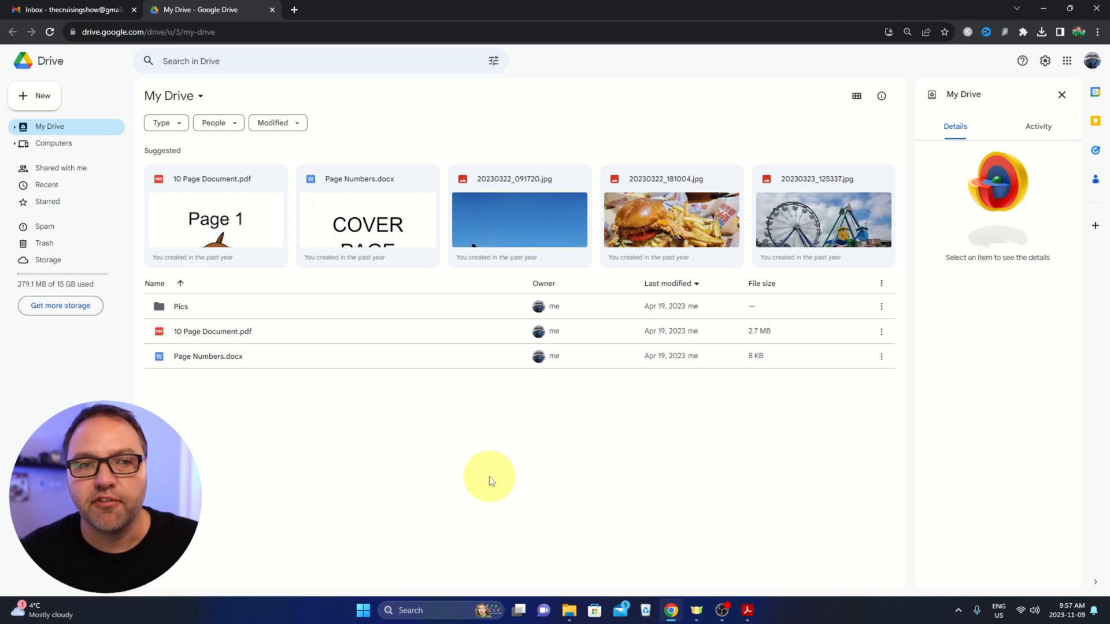
pyautogui.moveTo(485, 476)
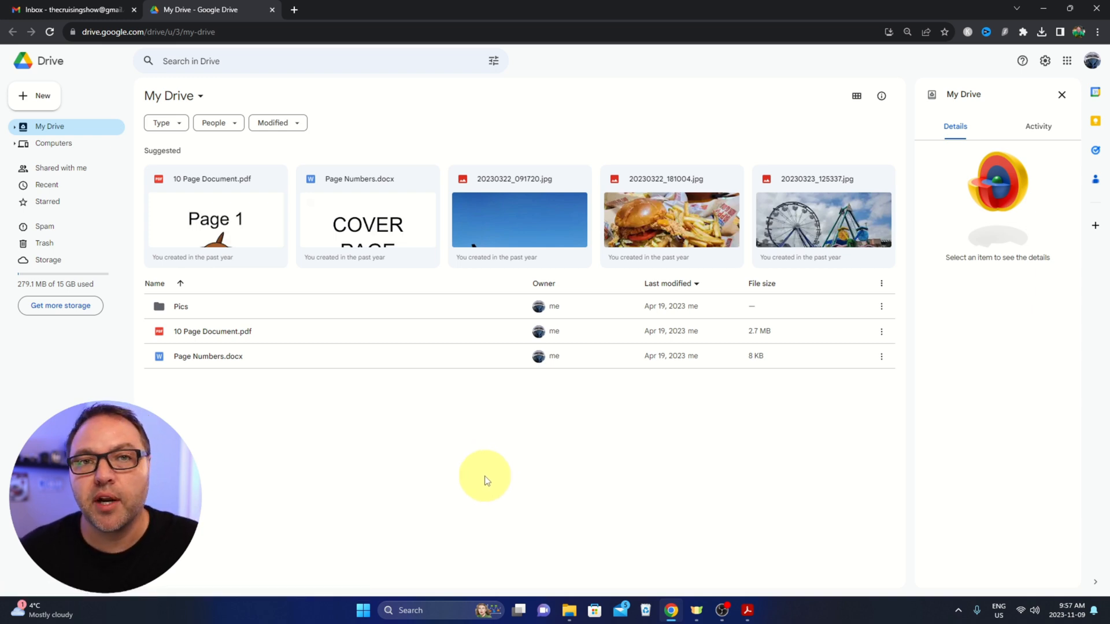
pyautogui.moveTo(498, 103)
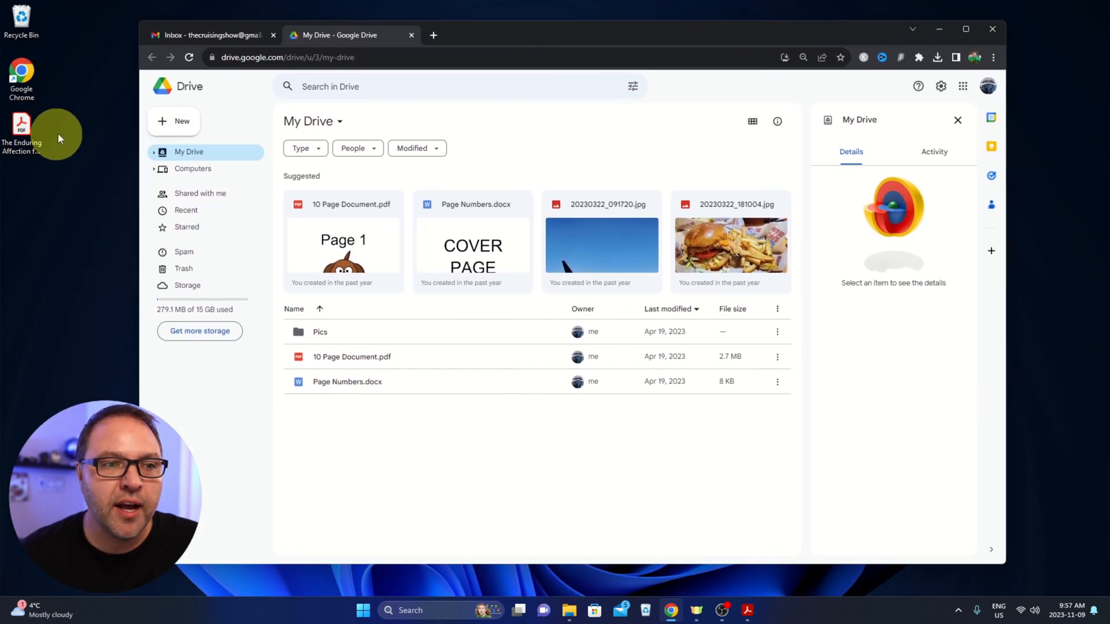
# Drag 'The Enduring Affection for Dogs.pdf' from the desktop into My Drive.
pyautogui.moveTo(21, 131); pyautogui.dragTo(123, 205)
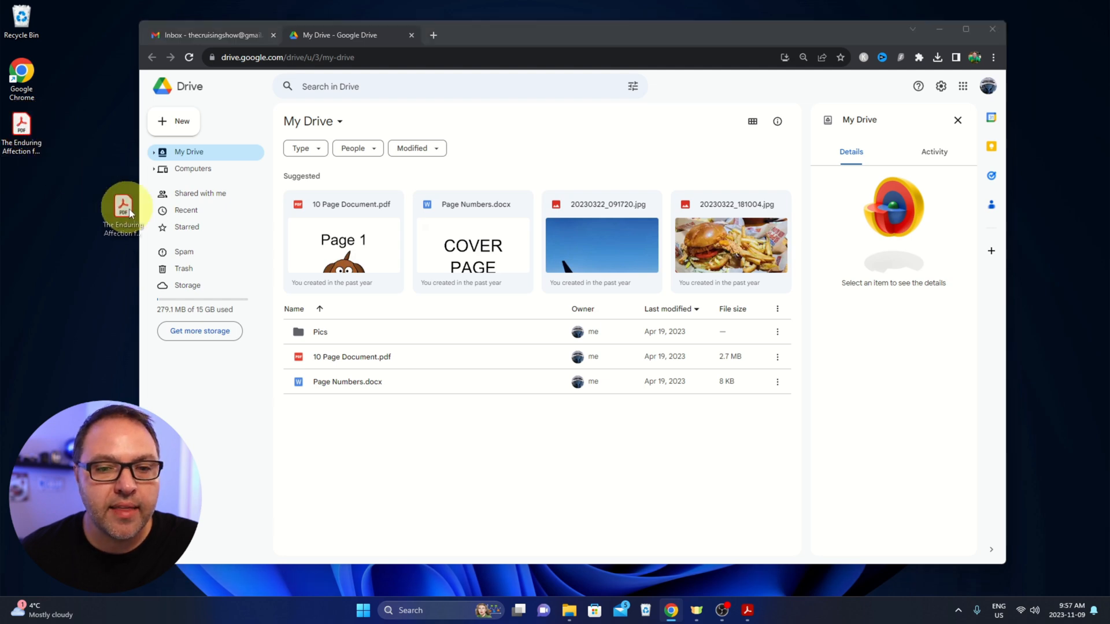
pyautogui.moveTo(126, 205); pyautogui.dragTo(485, 453)
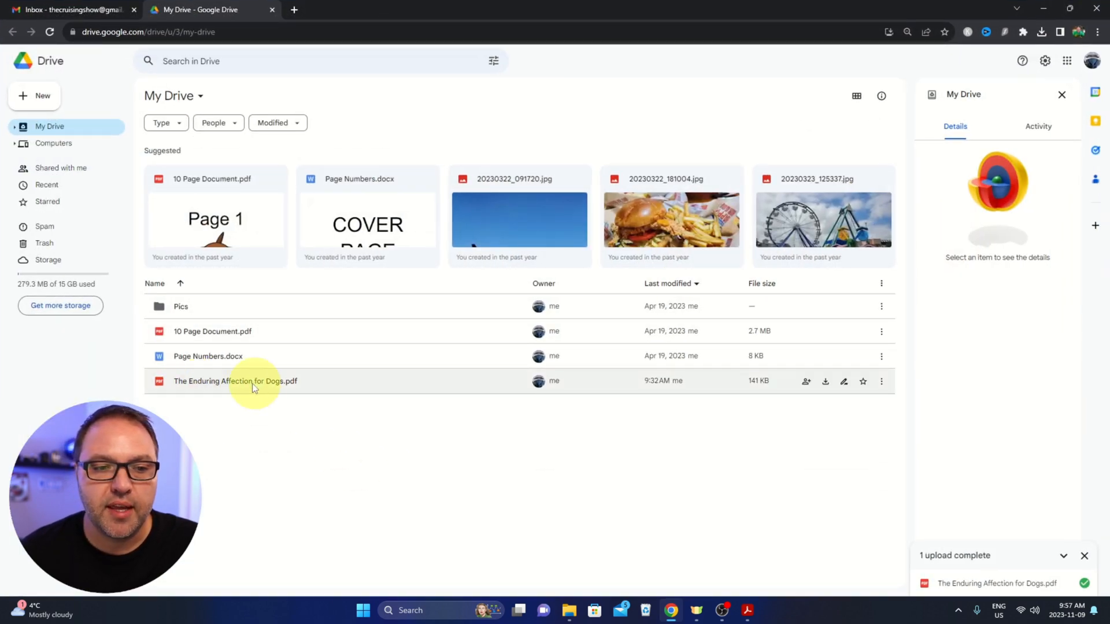
pyautogui.moveTo(377, 478)
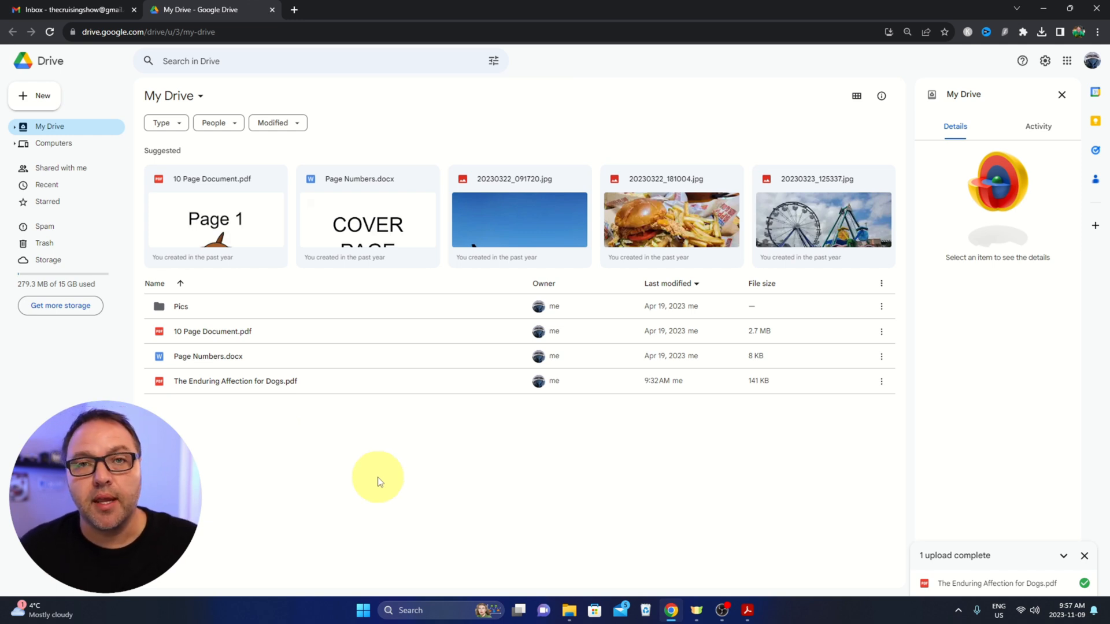
pyautogui.moveTo(347, 485)
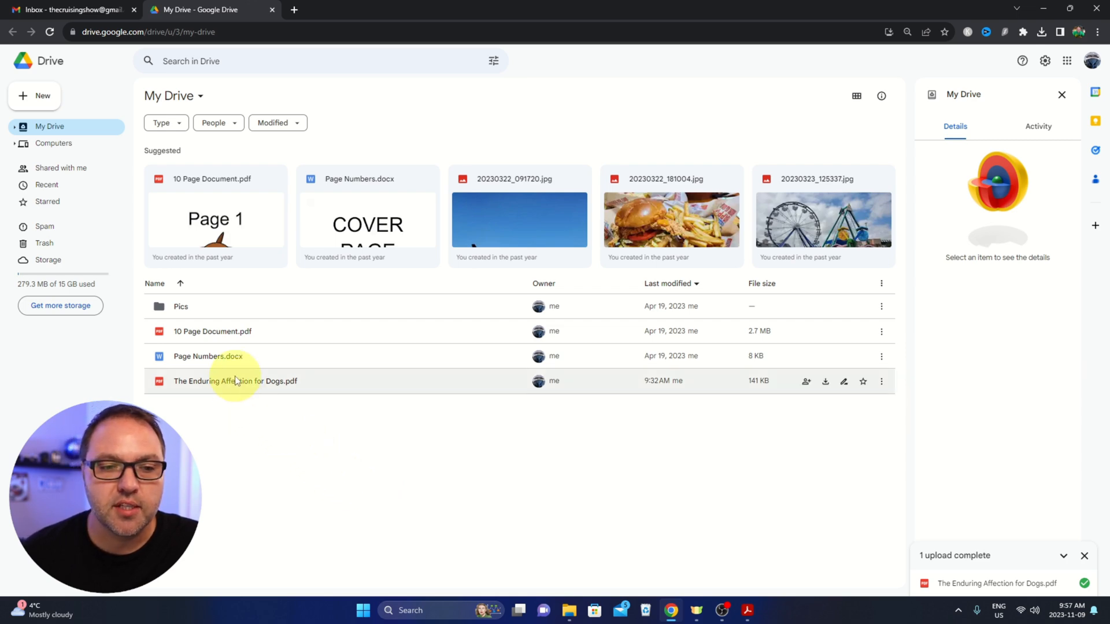
# Open the uploaded dogs PDF with Google Docs from its right-click menu.
pyautogui.doubleClick(236, 381)
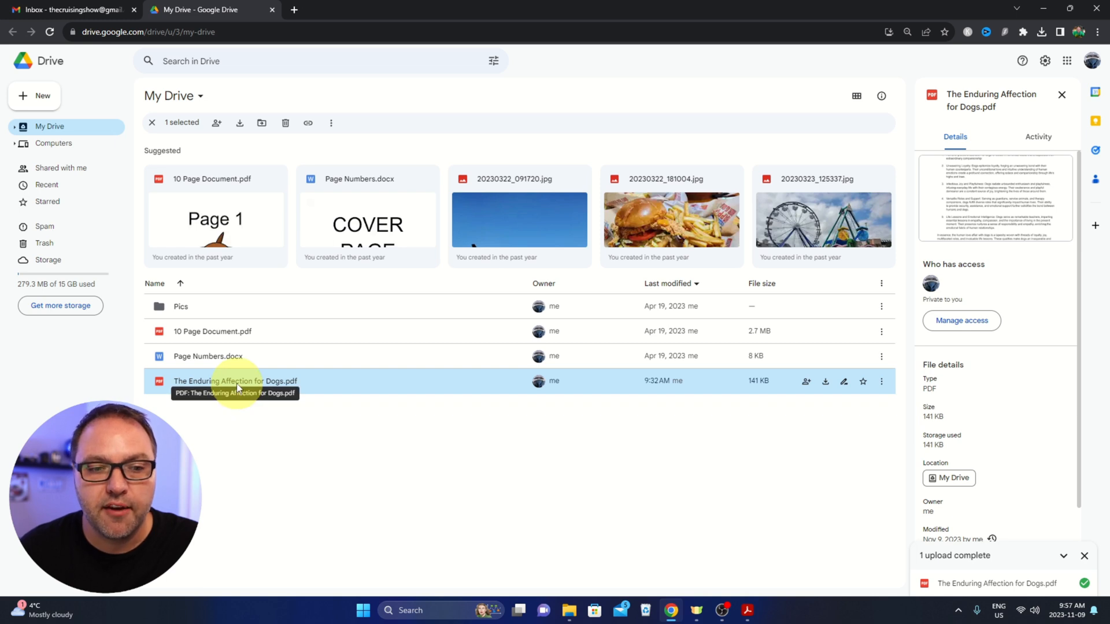
pyautogui.rightClick(236, 381)
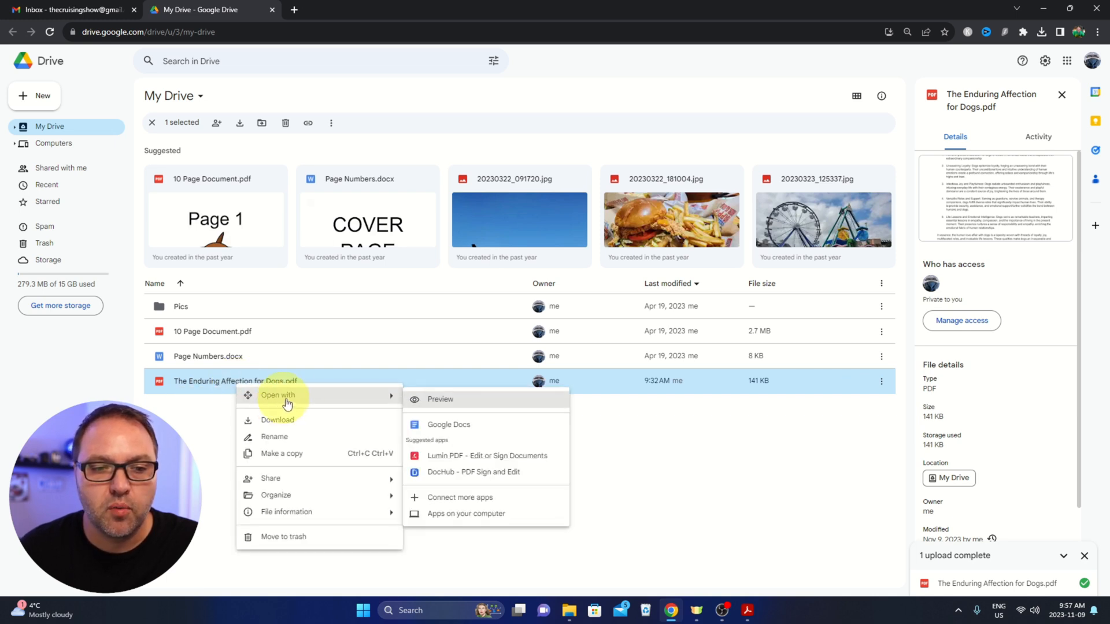
pyautogui.moveTo(449, 425)
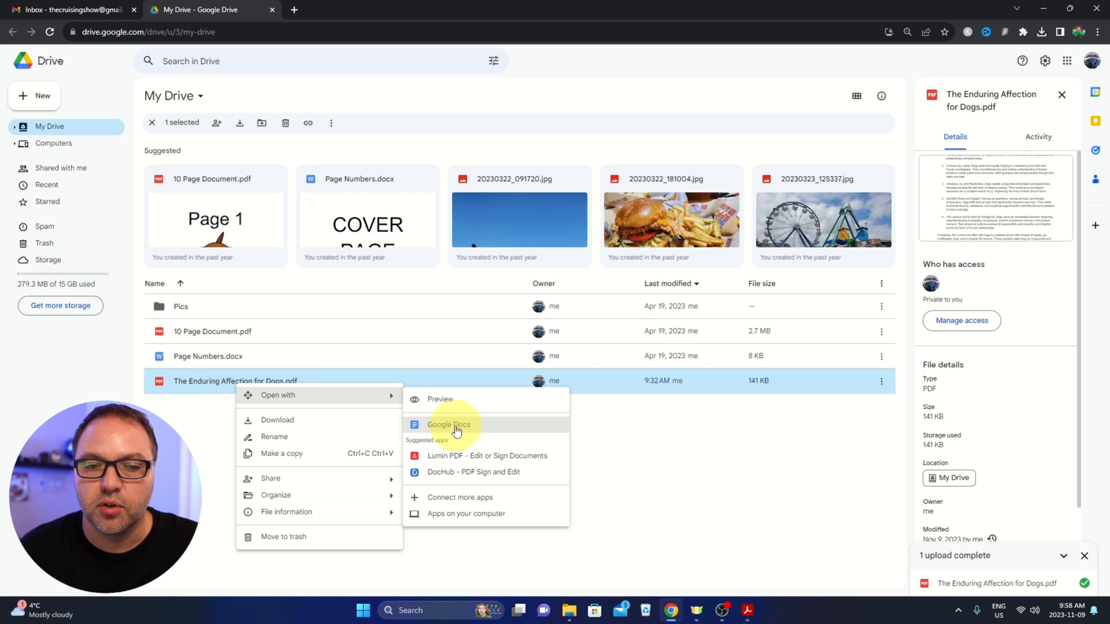
pyautogui.click(449, 424)
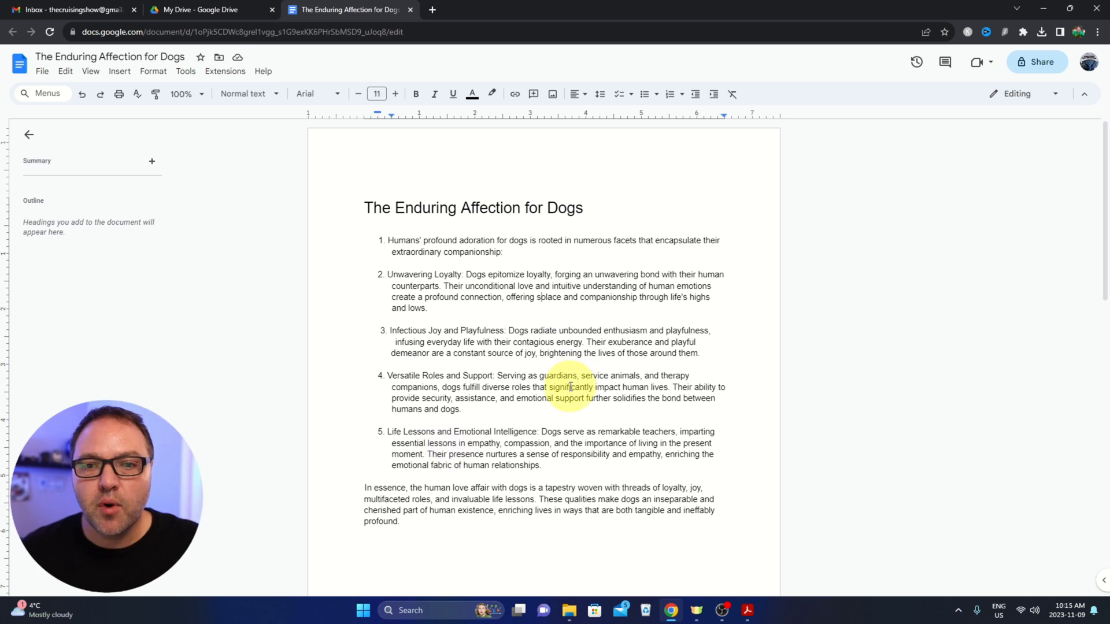
# Check the Docs copy in the Drive tab, then select the photo on page 2.
pyautogui.click(206, 10)
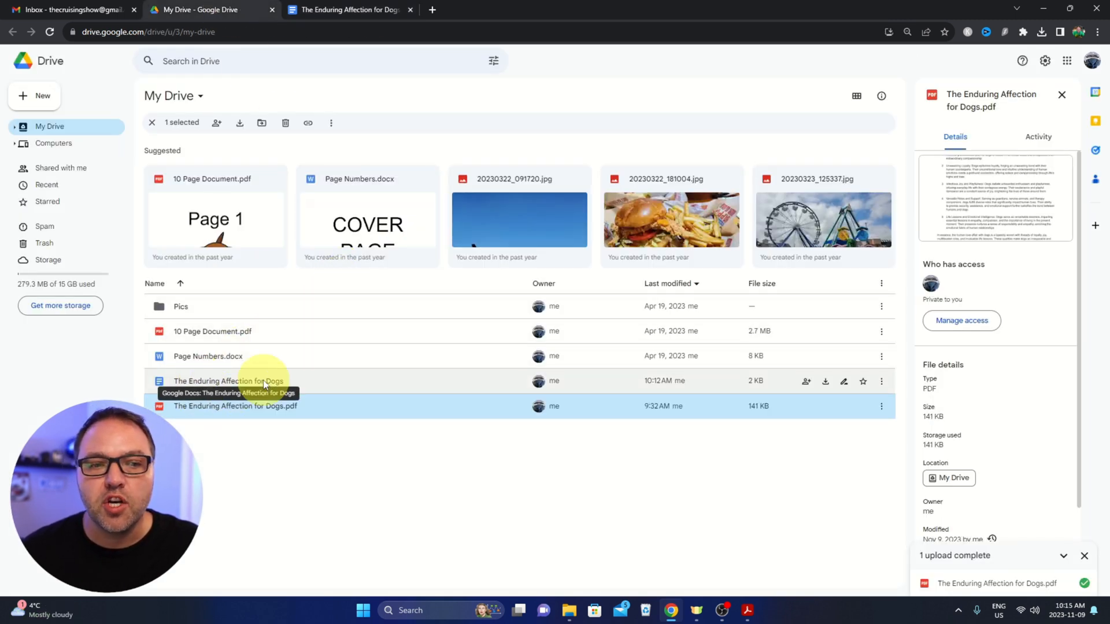
pyautogui.moveTo(236, 382)
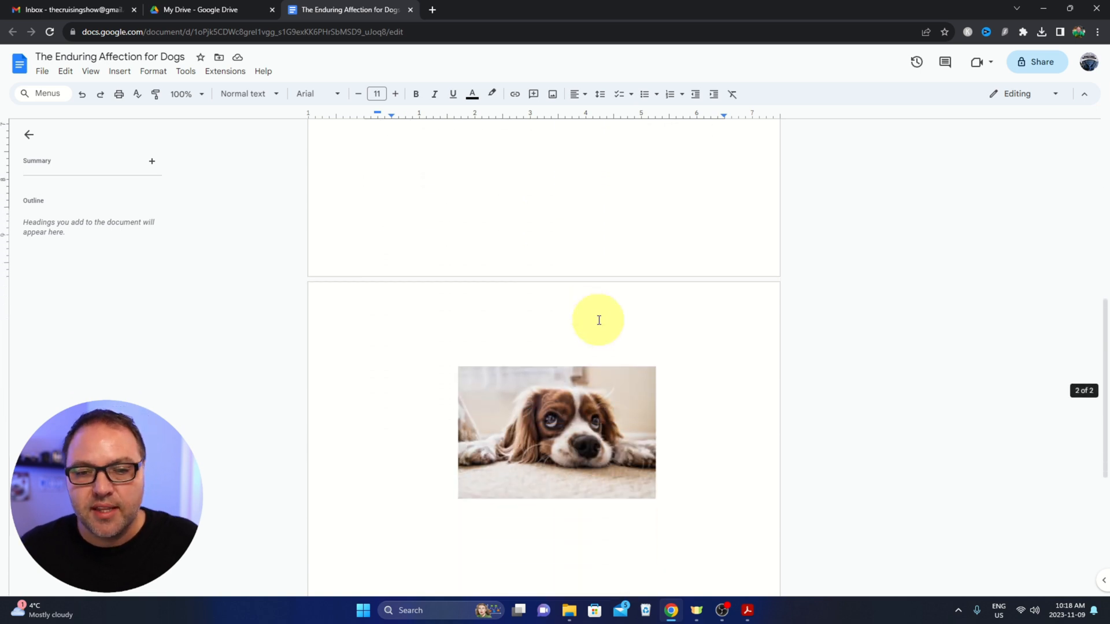
pyautogui.click(556, 433)
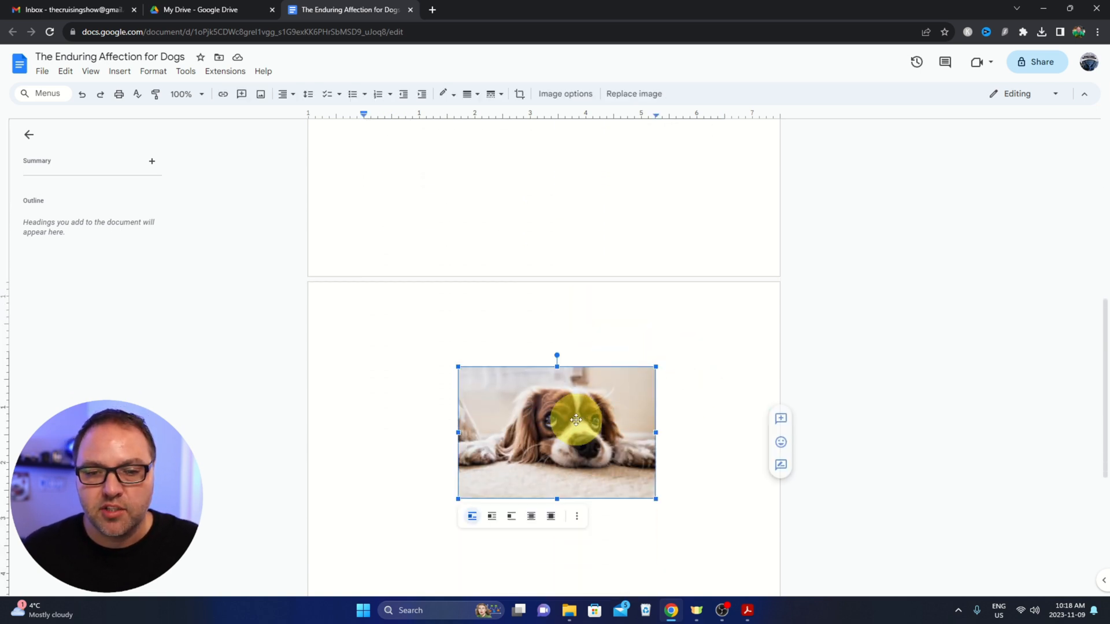